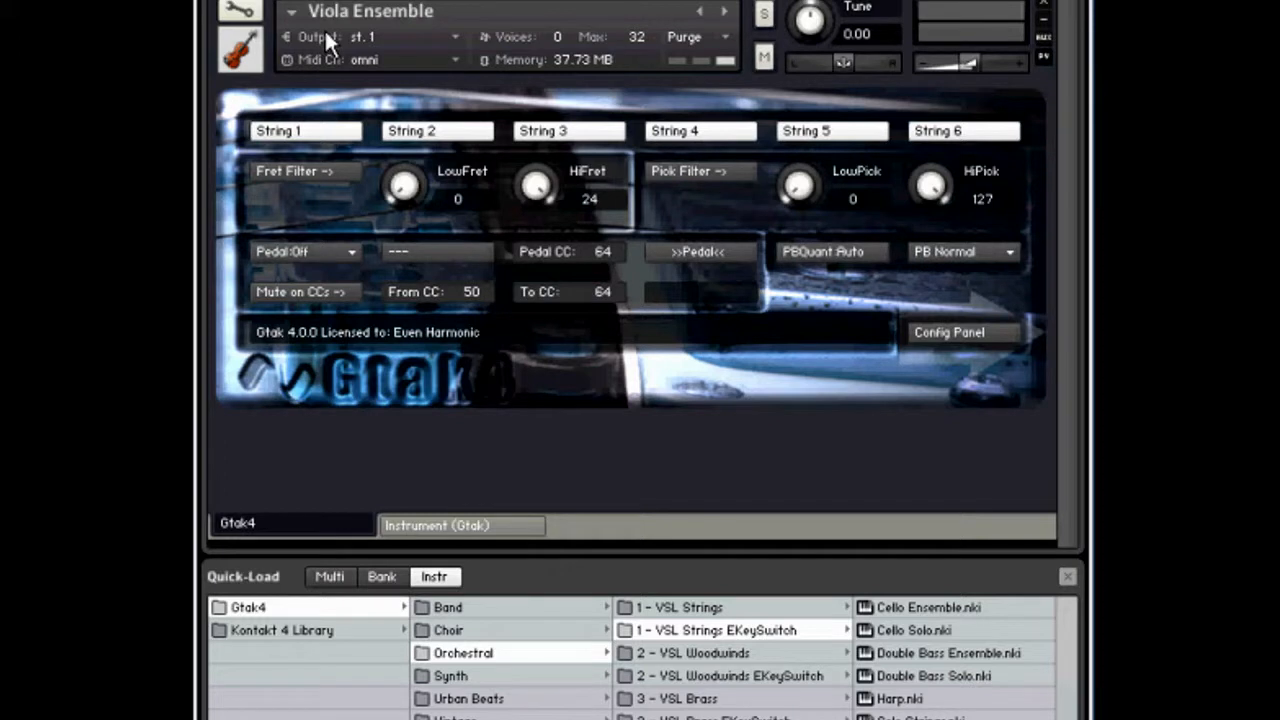
mouse_move(650, 595)
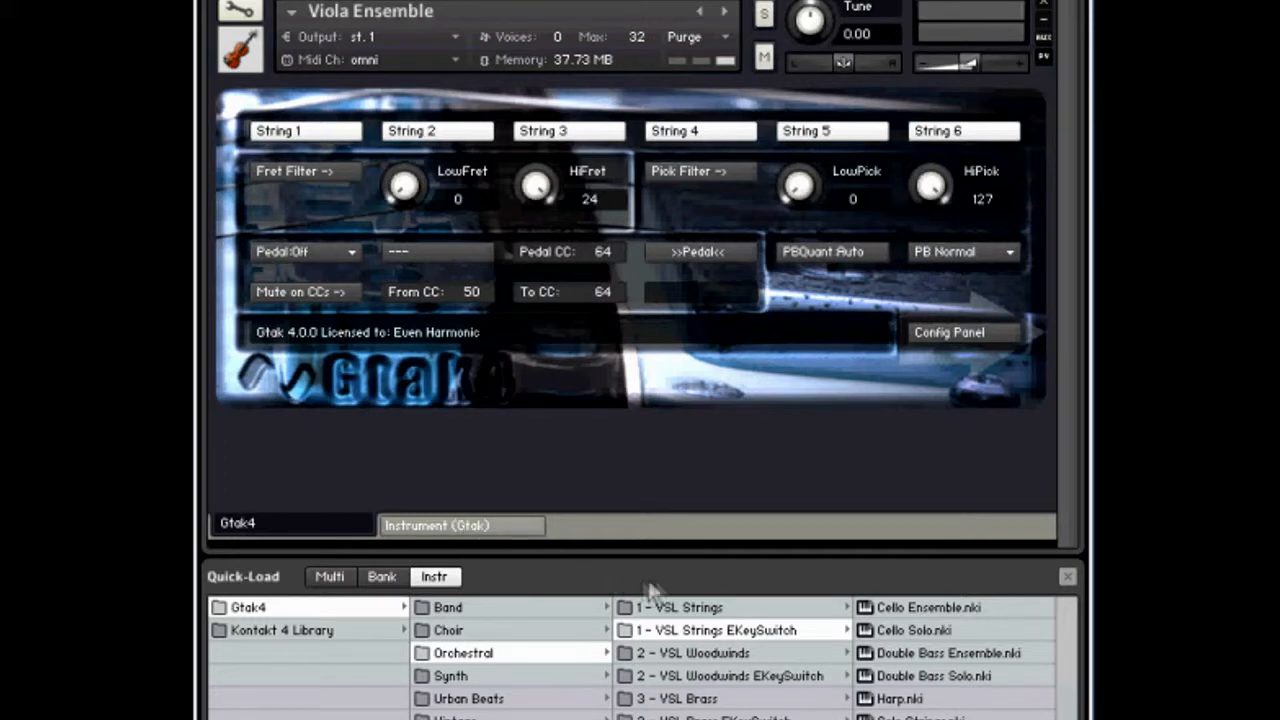
mouse_move(760, 648)
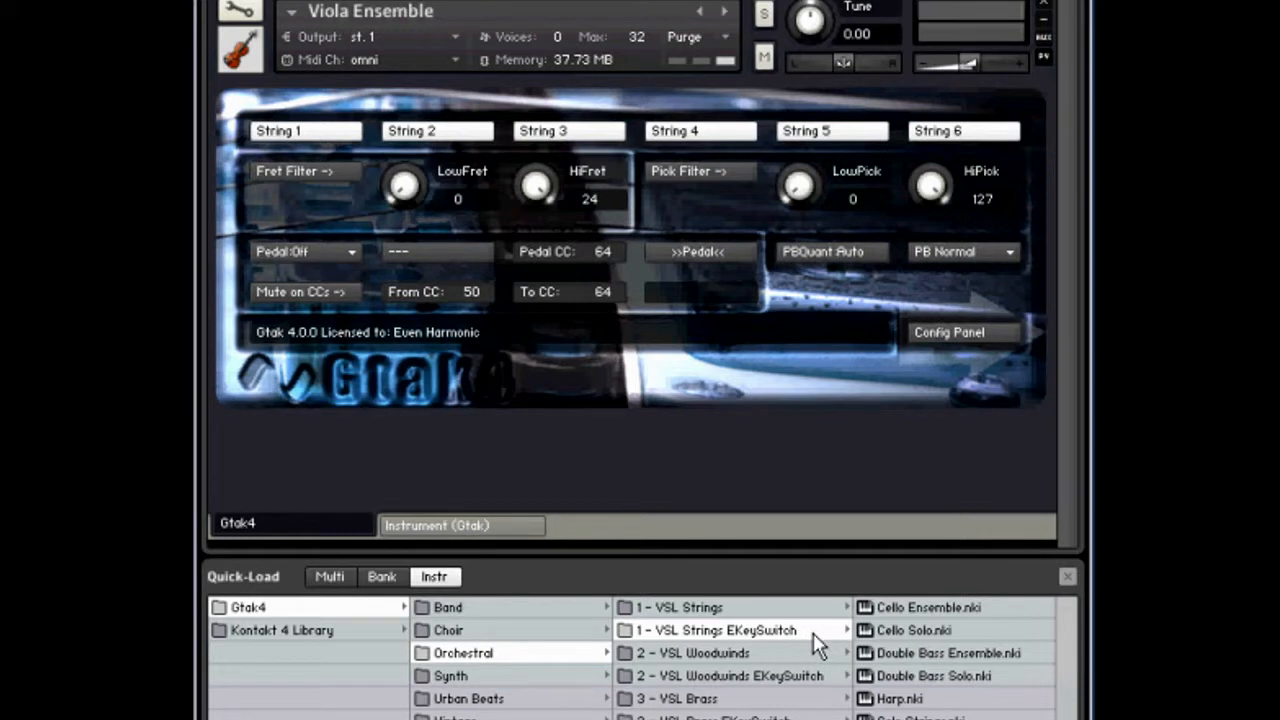
mouse_move(550, 545)
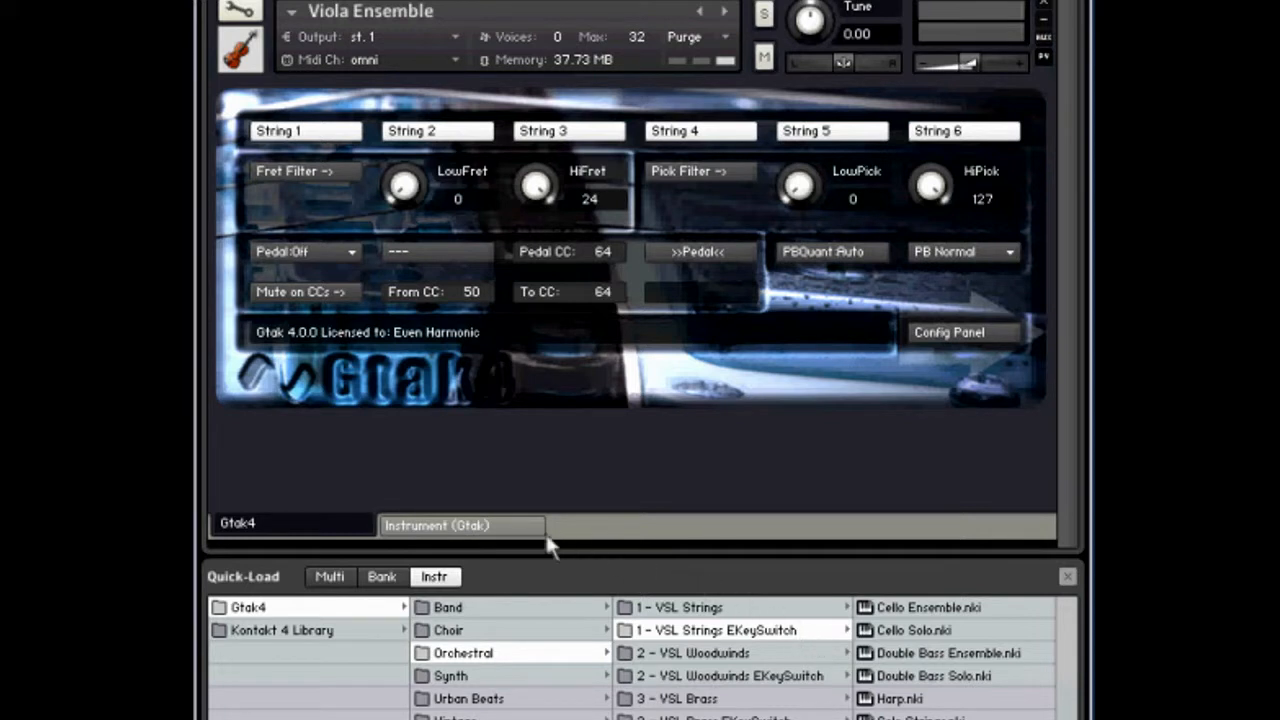
Step: Show the Viola Ensemble's orchestral panel with Fortepiano articulation and Concert Hall effect
click(461, 525)
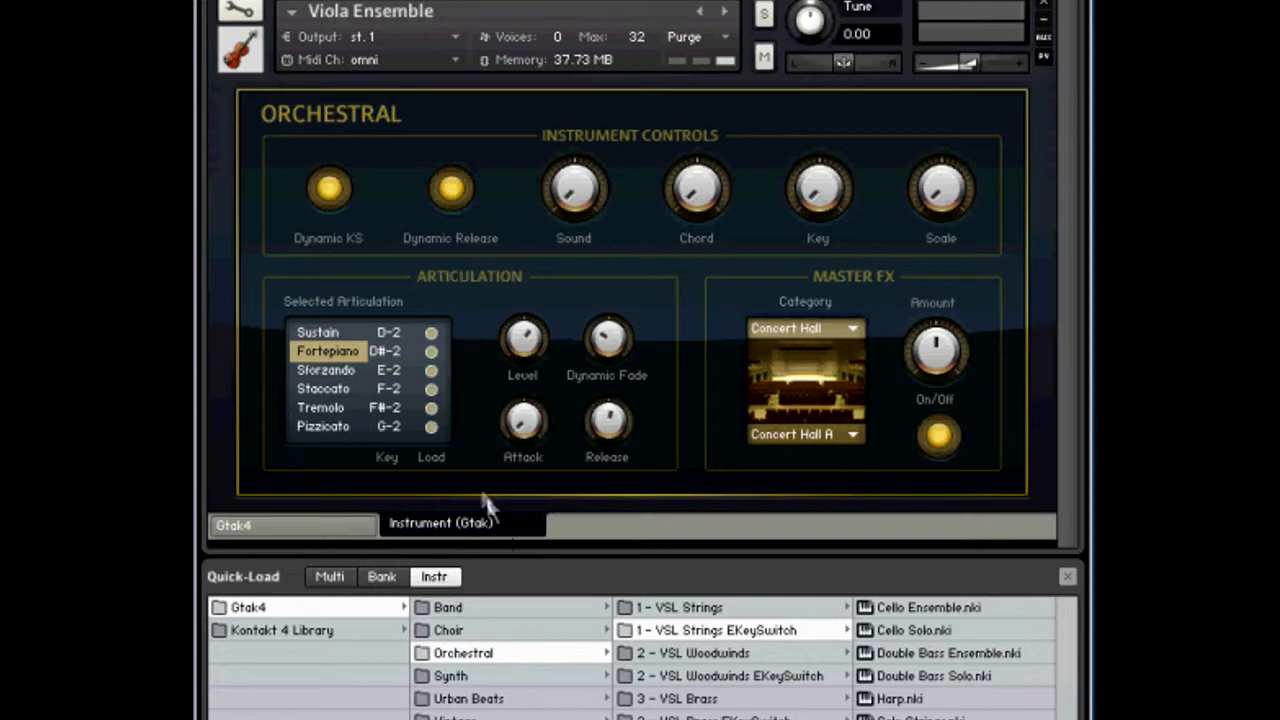
mouse_move(345, 345)
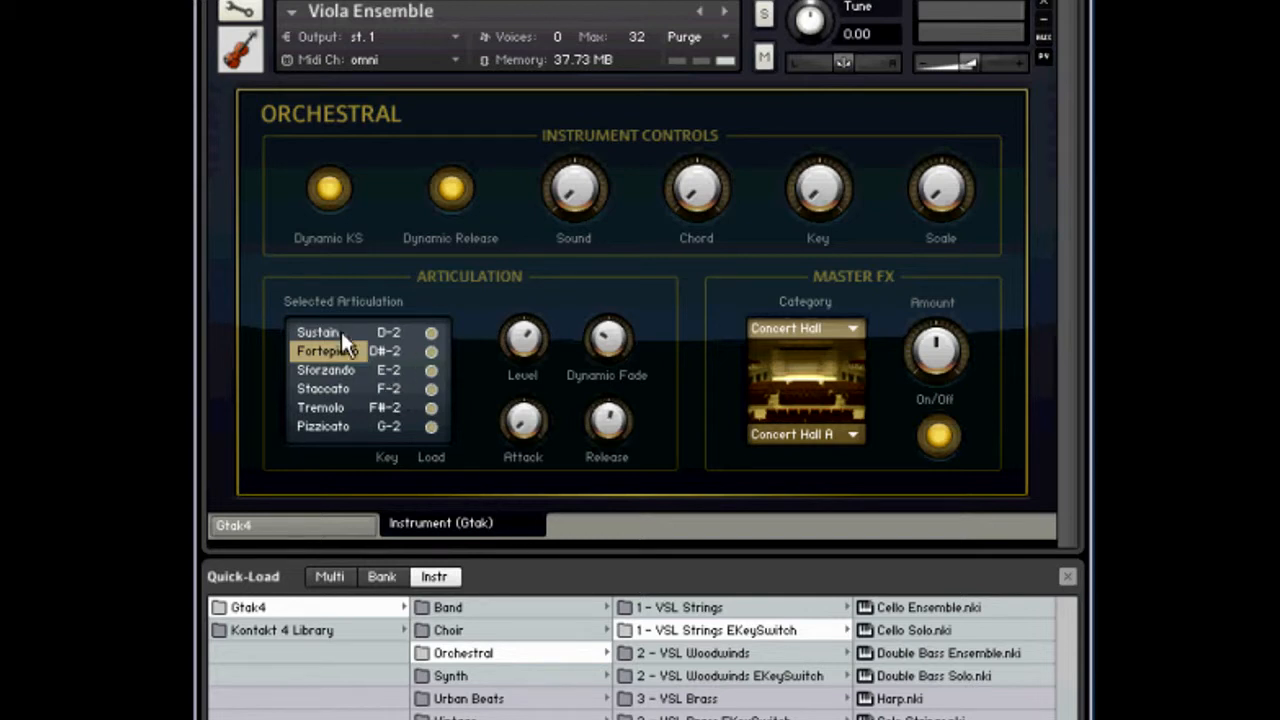
mouse_move(350, 378)
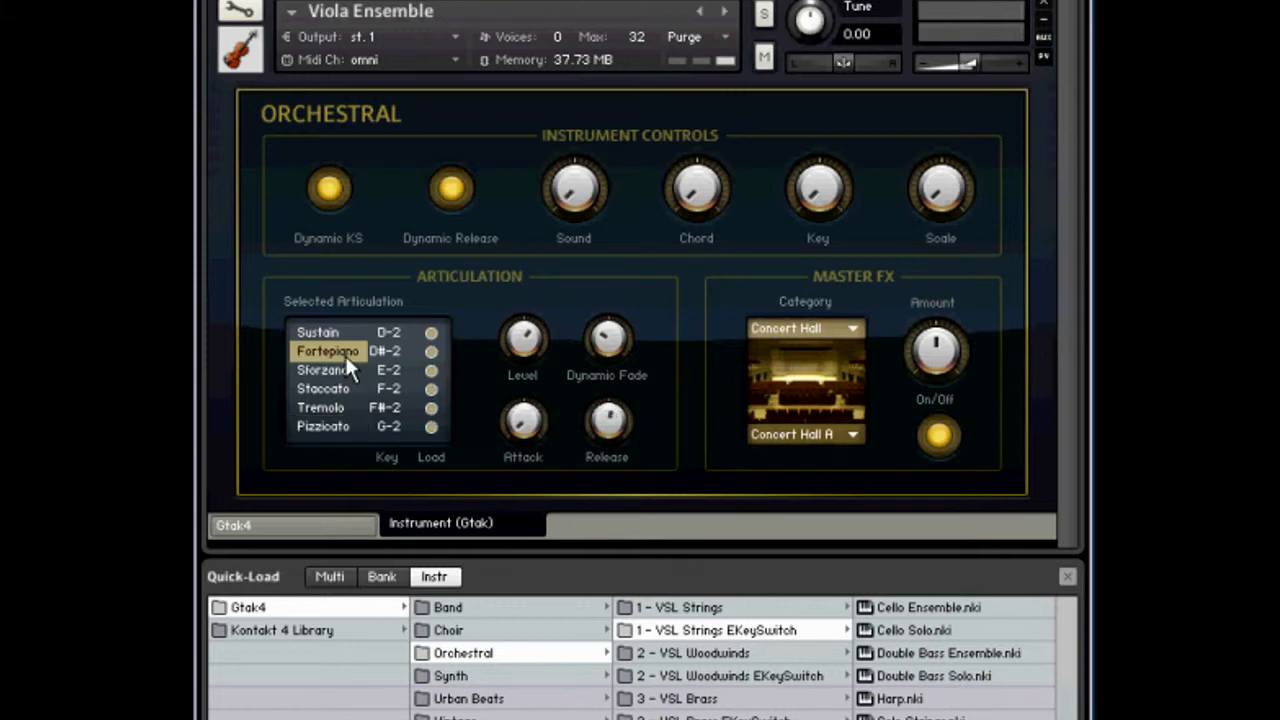
mouse_move(348, 413)
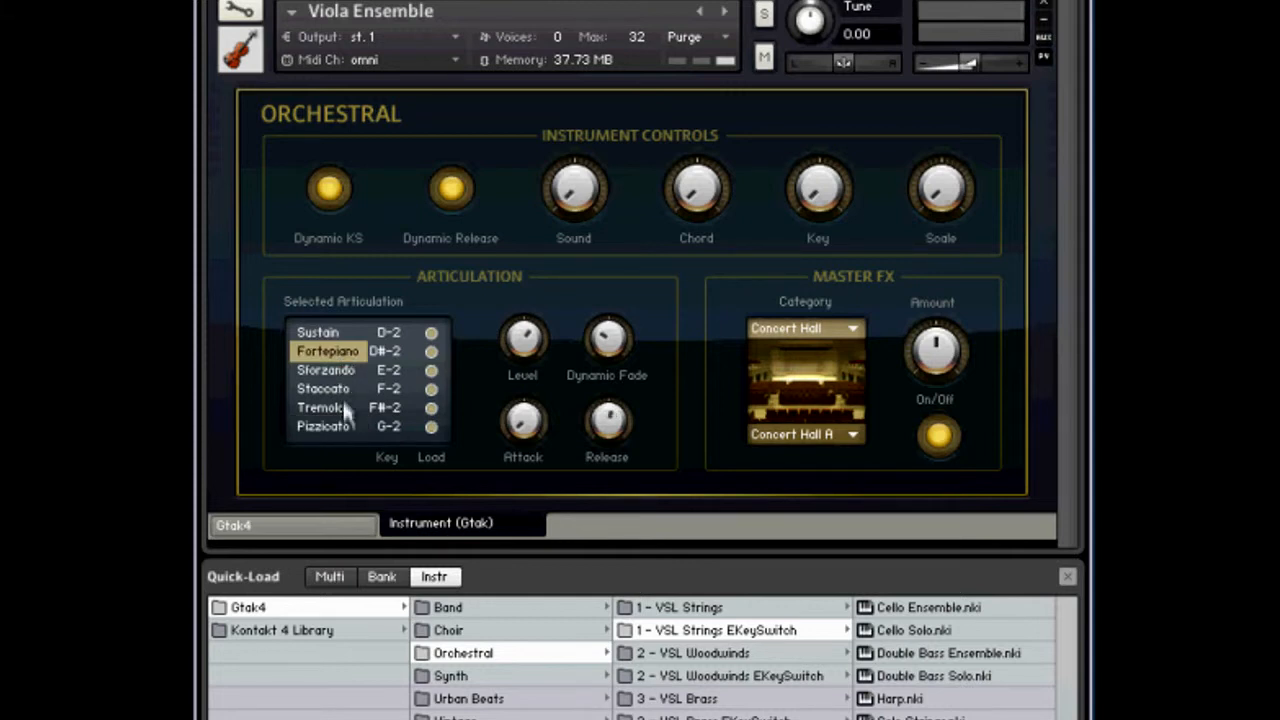
Step: Select Tremolo as the Viola Ensemble's articulation in place of Fortepiano
click(320, 407)
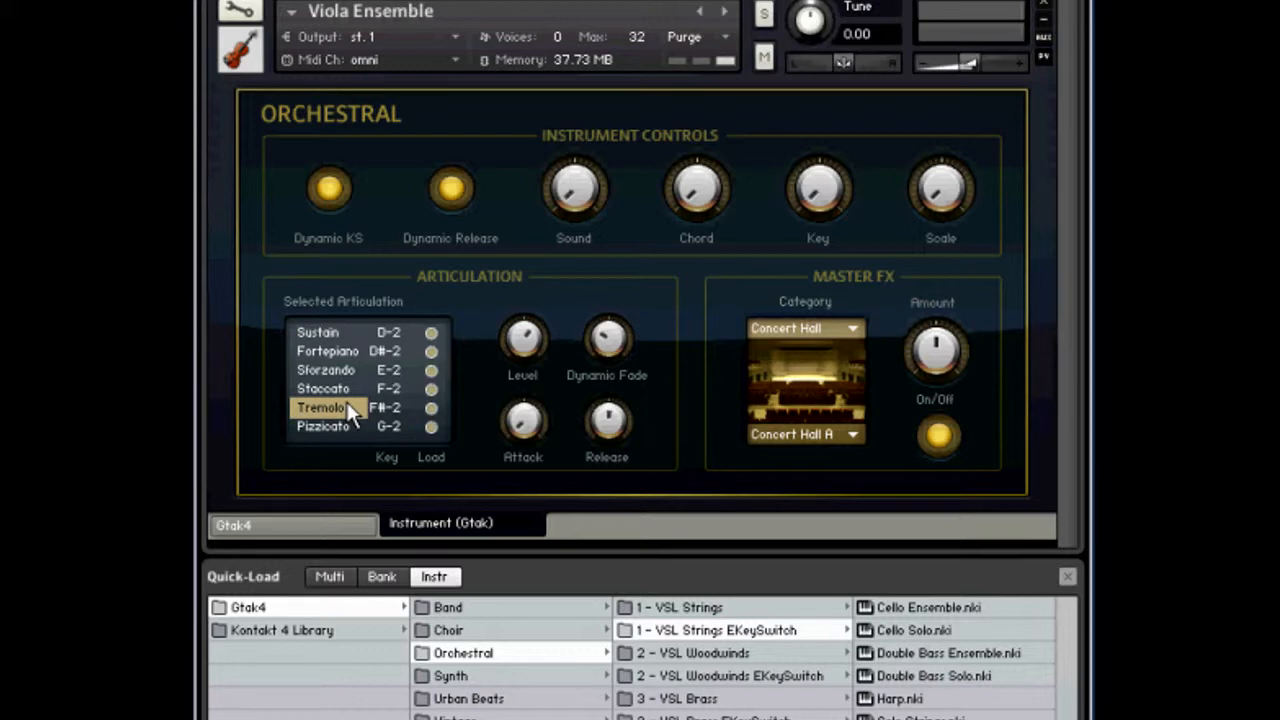
mouse_move(445, 405)
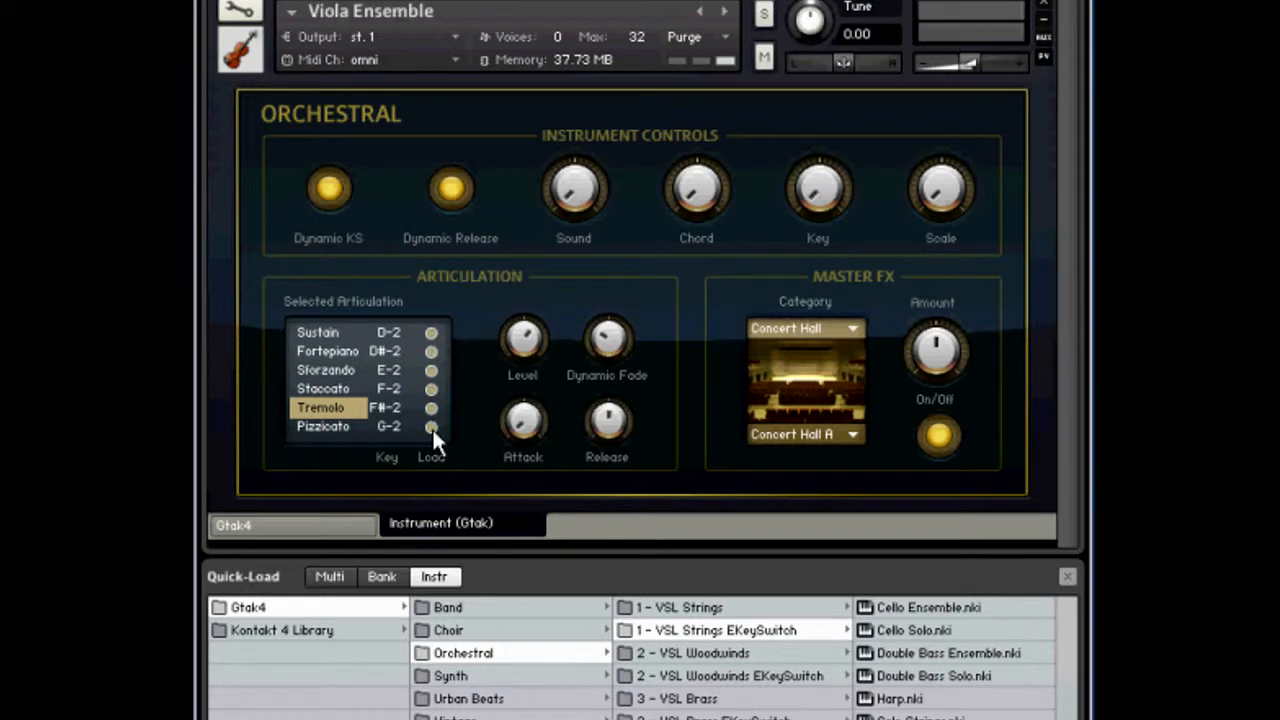
mouse_move(358, 350)
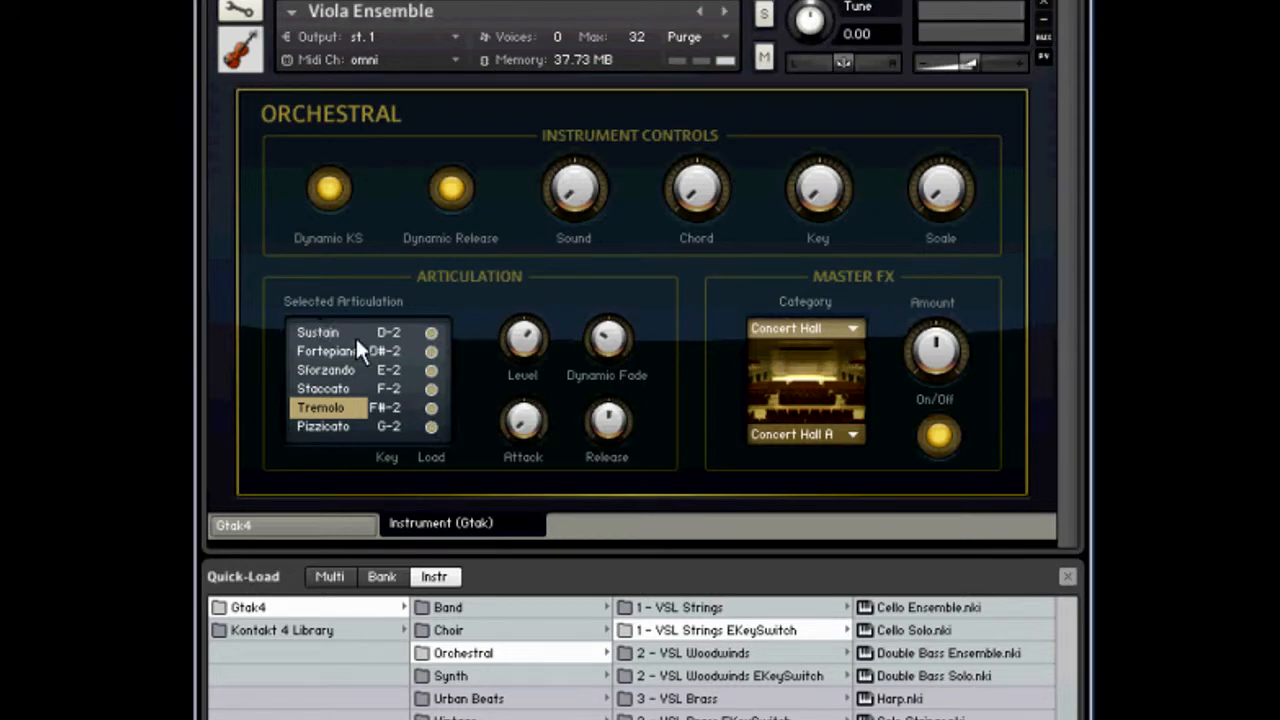
mouse_move(340, 340)
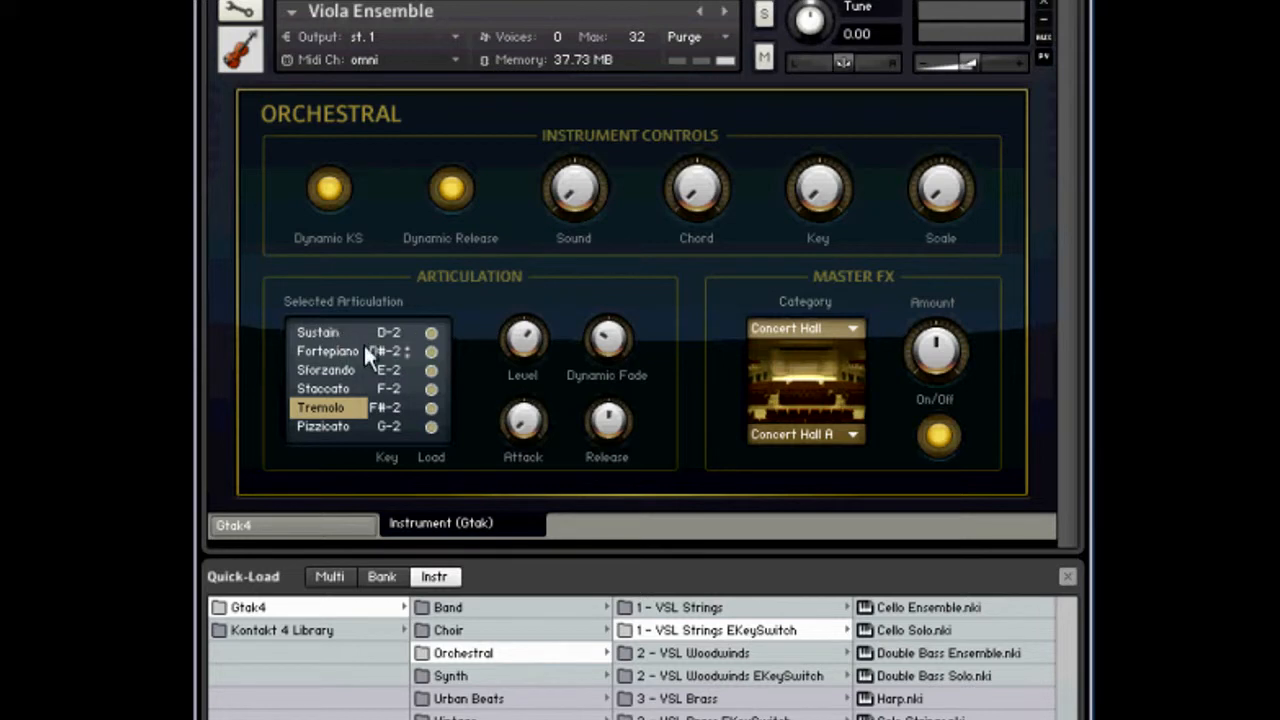
mouse_move(350, 415)
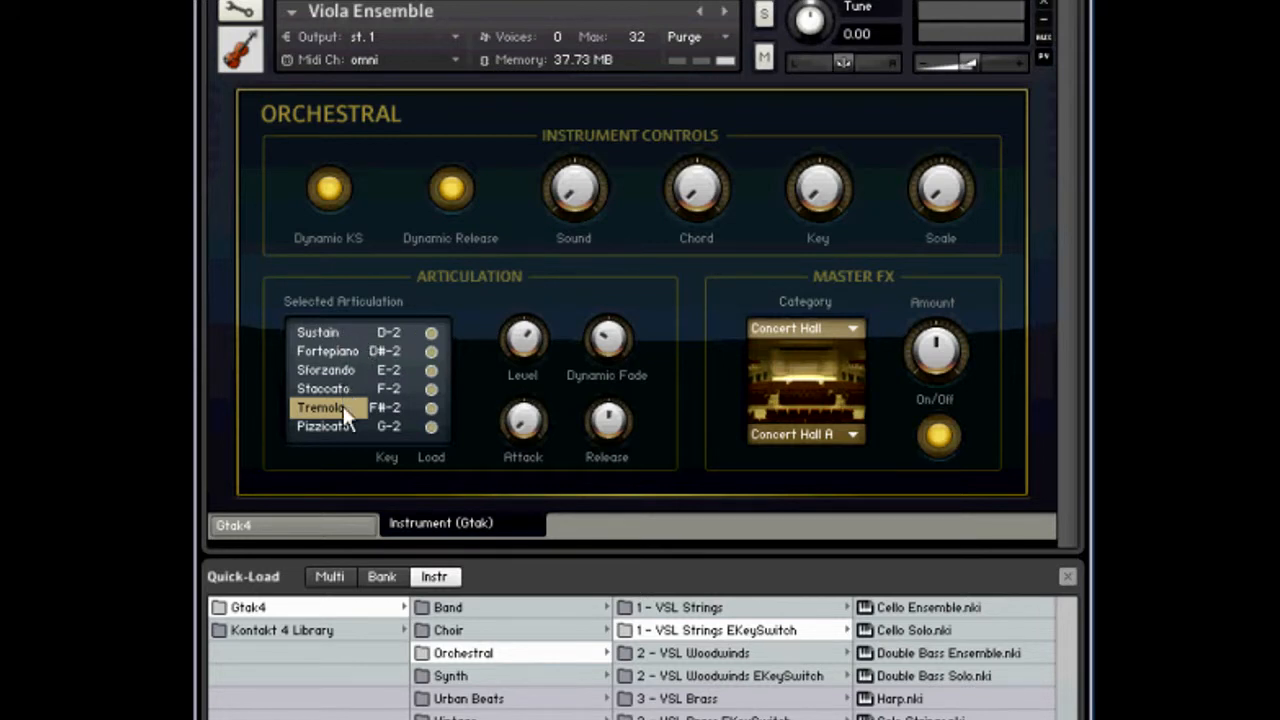
mouse_move(338, 472)
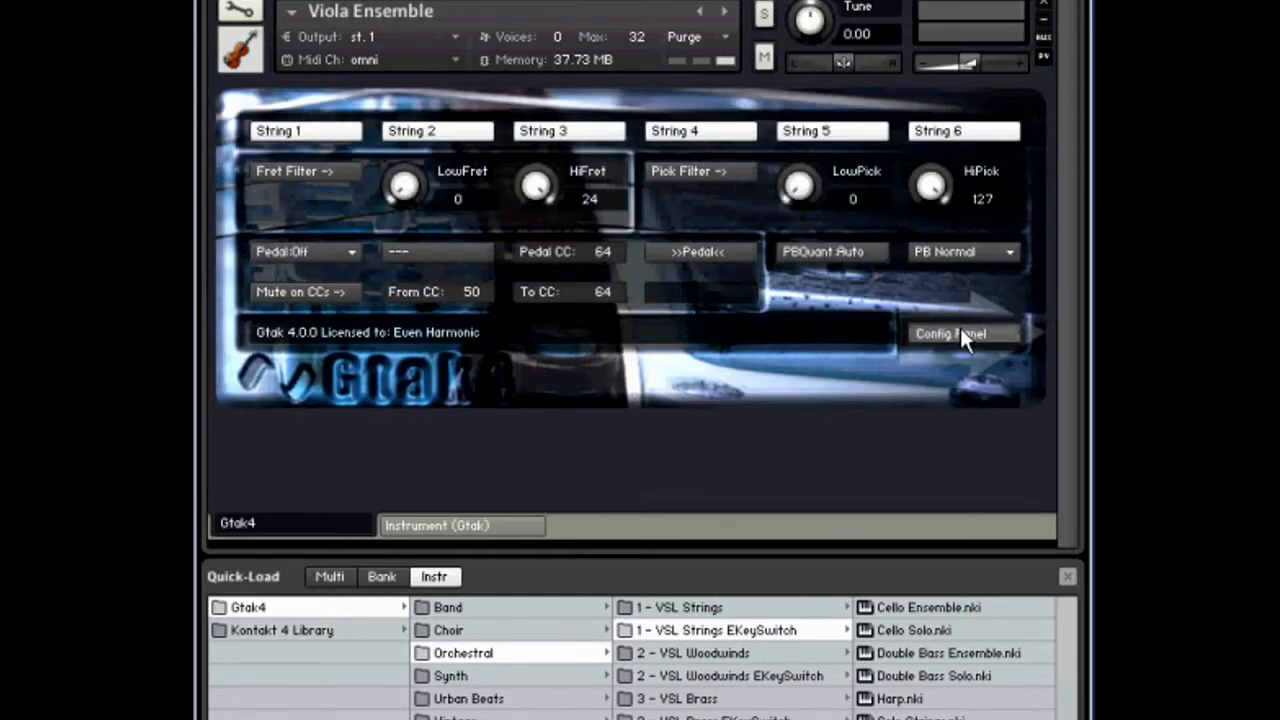
Step: Open the Gtak4 configuration page showing string 6 transposed by -39
click(949, 333)
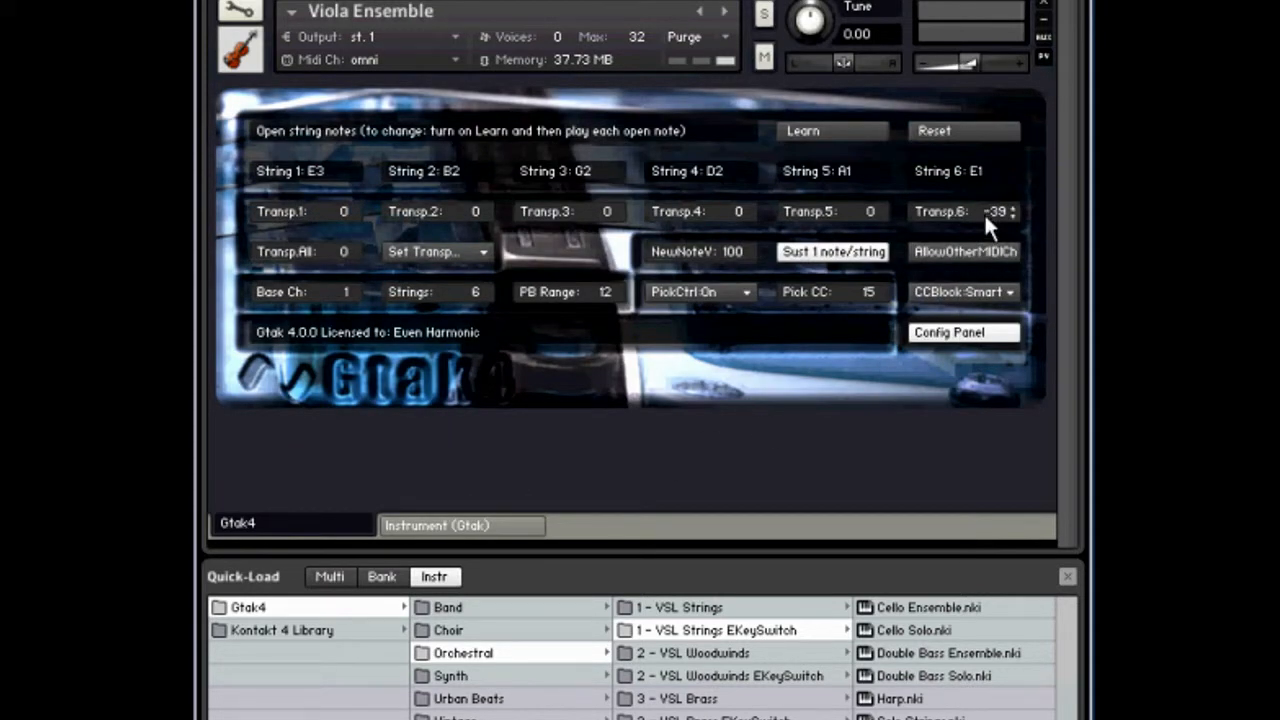
mouse_move(970, 228)
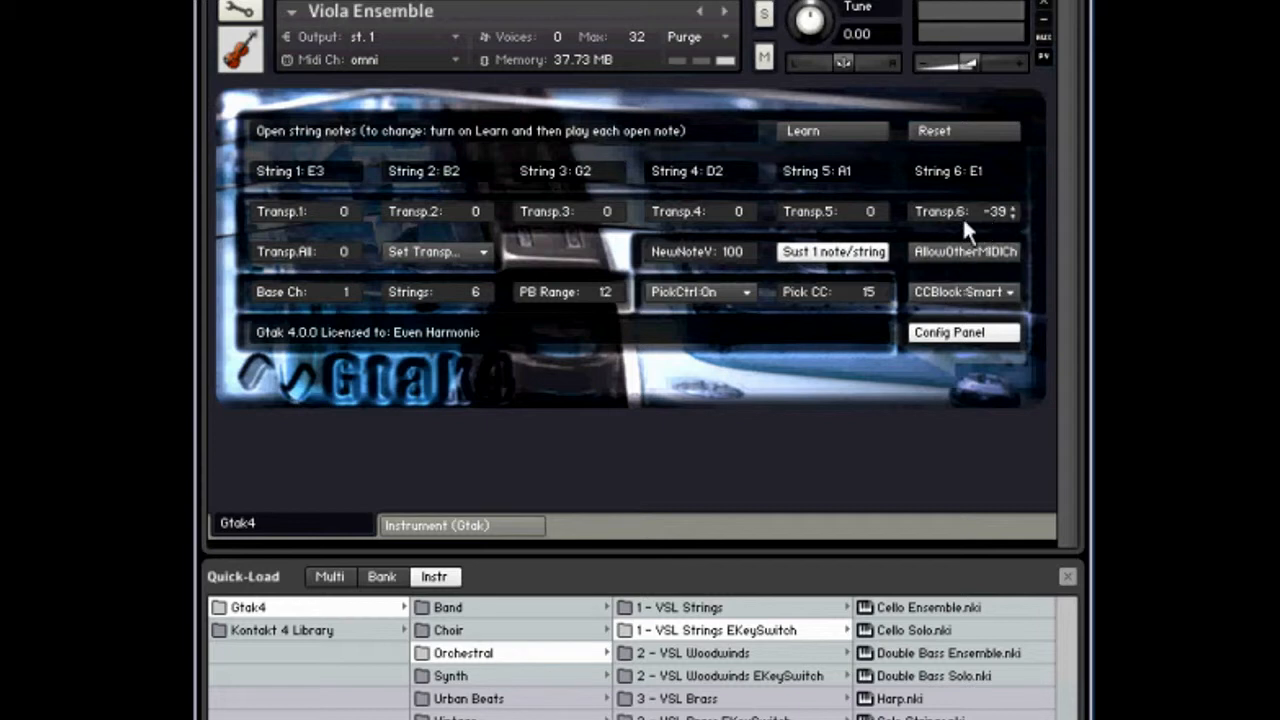
mouse_move(963, 223)
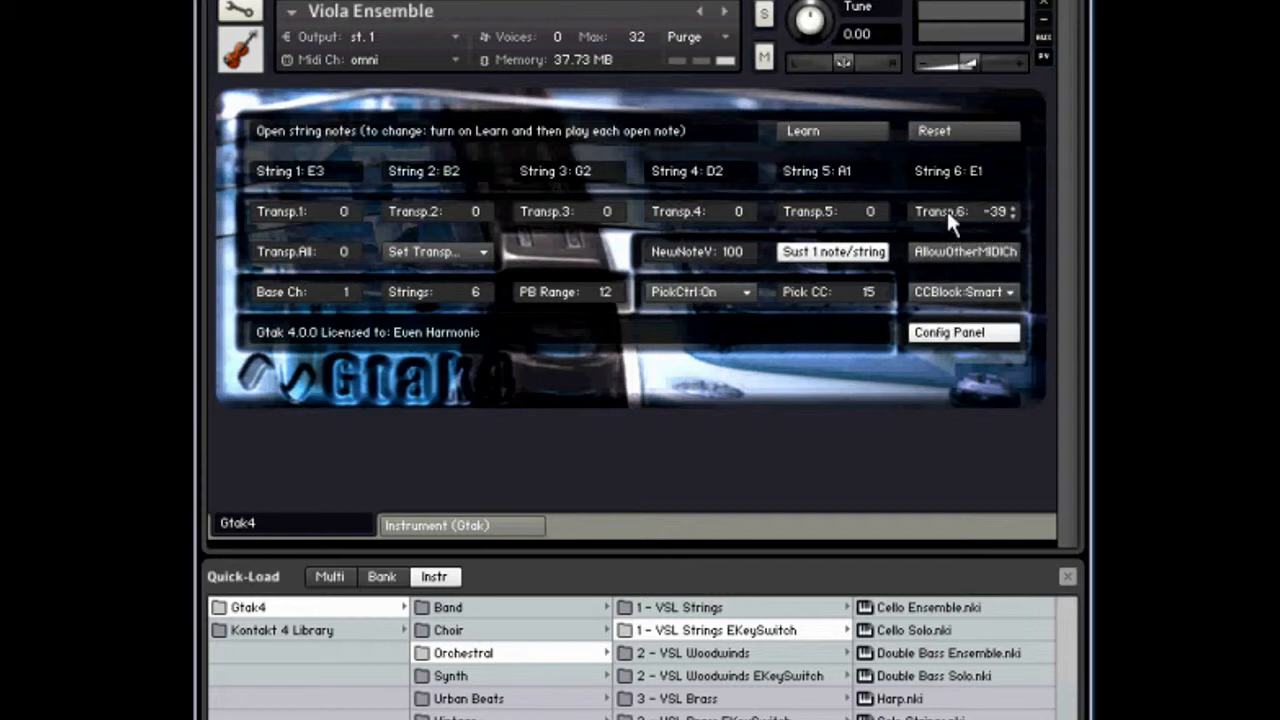
mouse_move(758, 628)
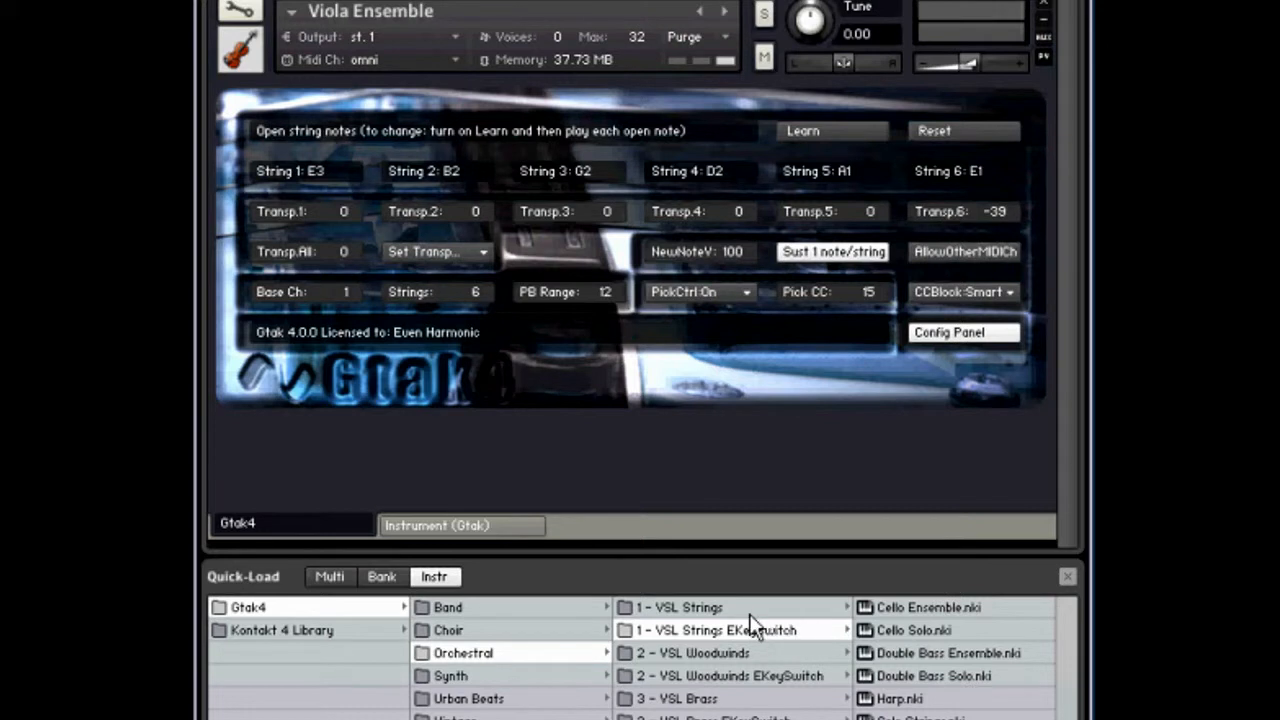
mouse_move(752, 622)
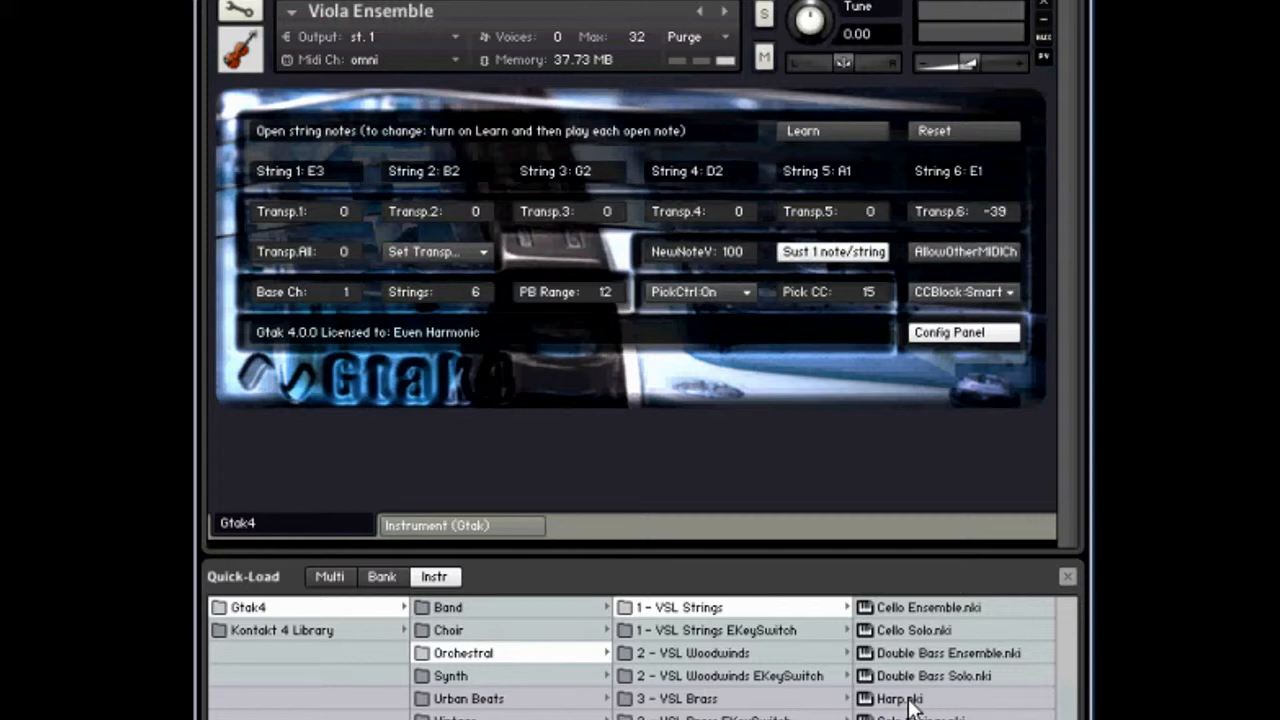
mouse_move(985, 228)
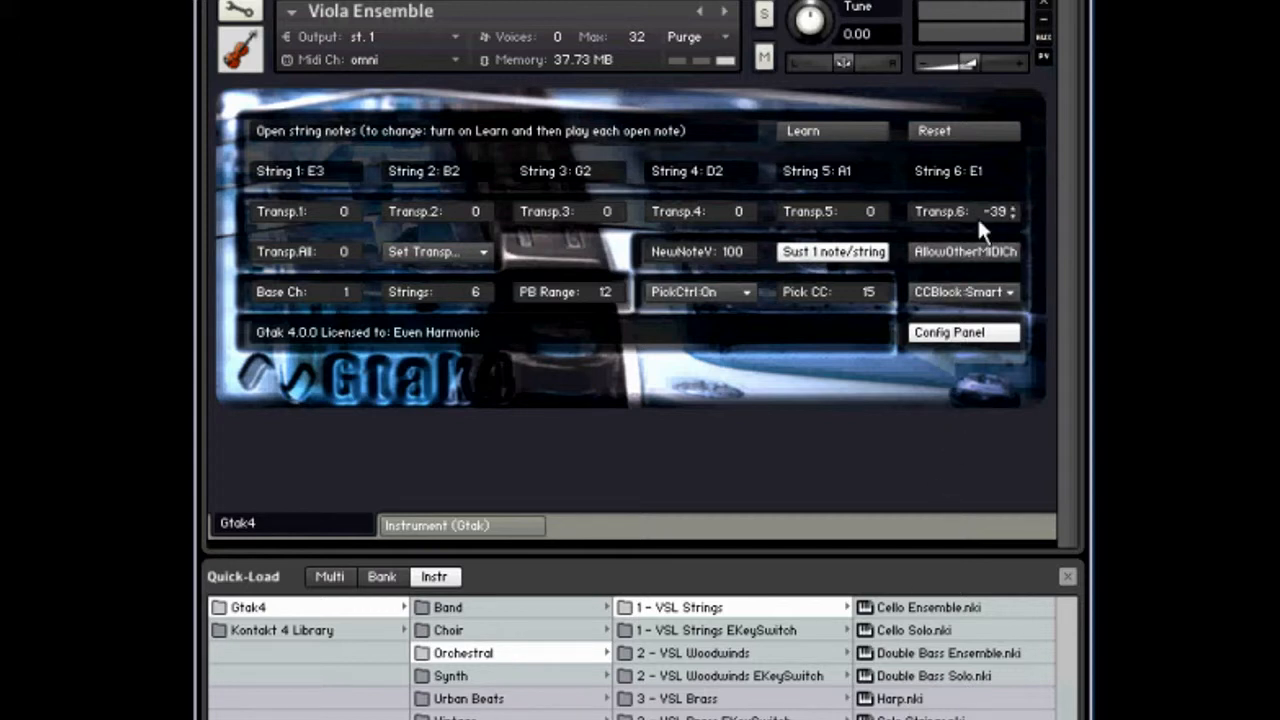
mouse_move(825, 425)
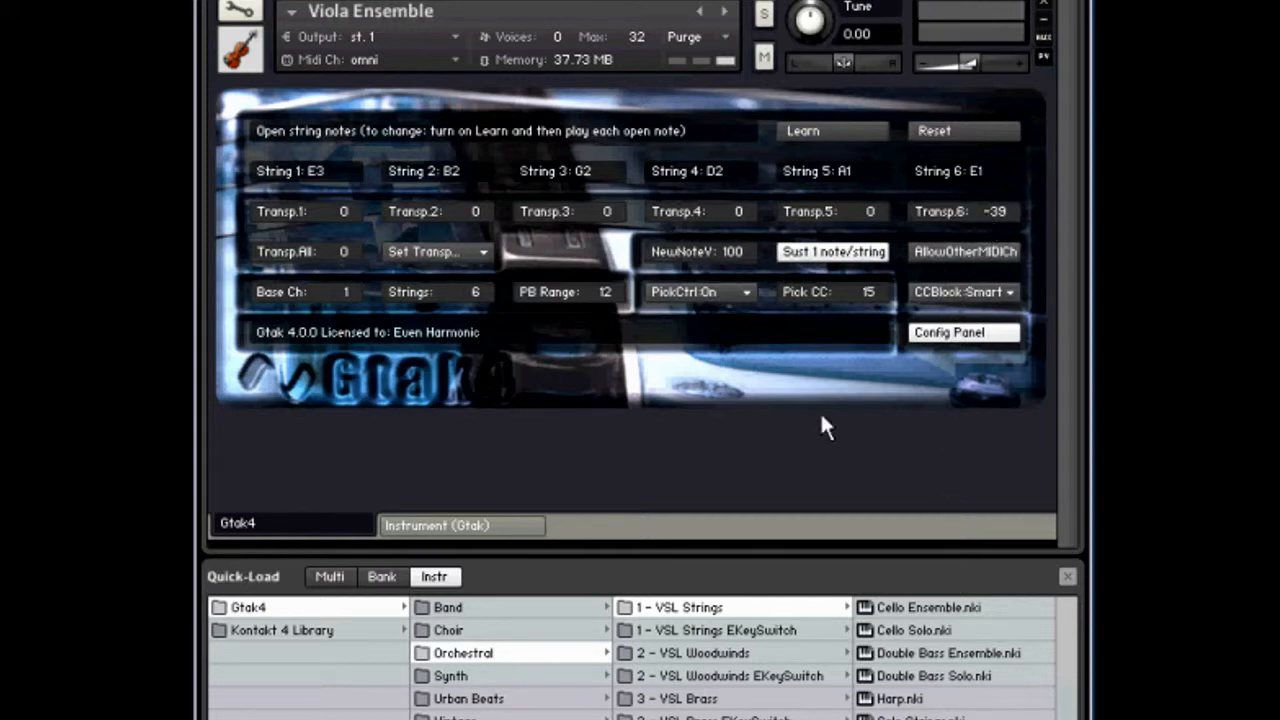
mouse_move(698, 490)
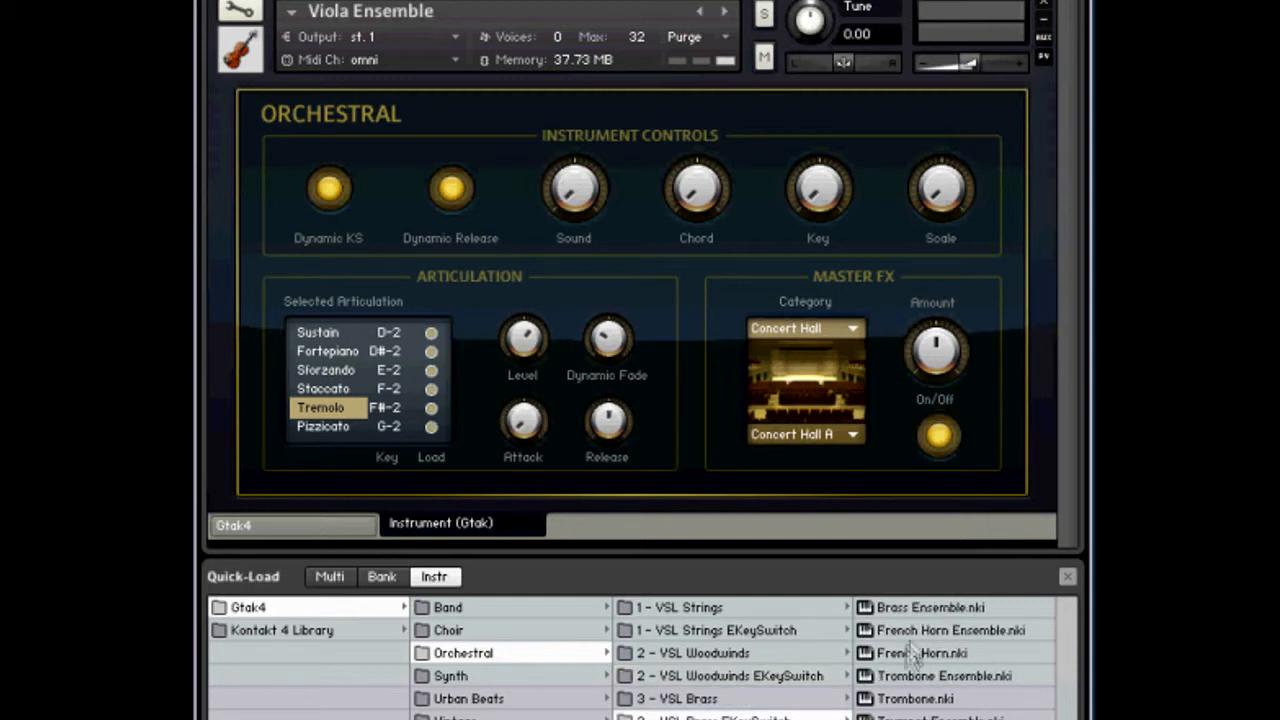
mouse_move(895, 710)
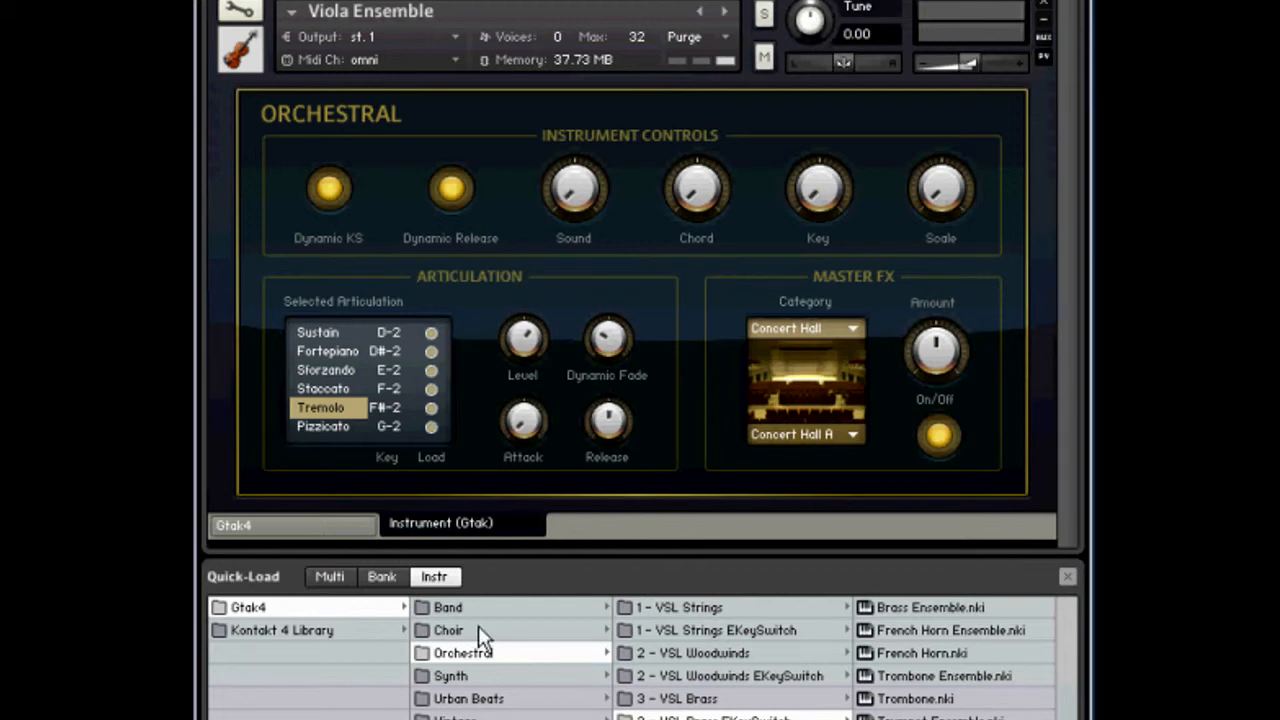
mouse_move(500, 642)
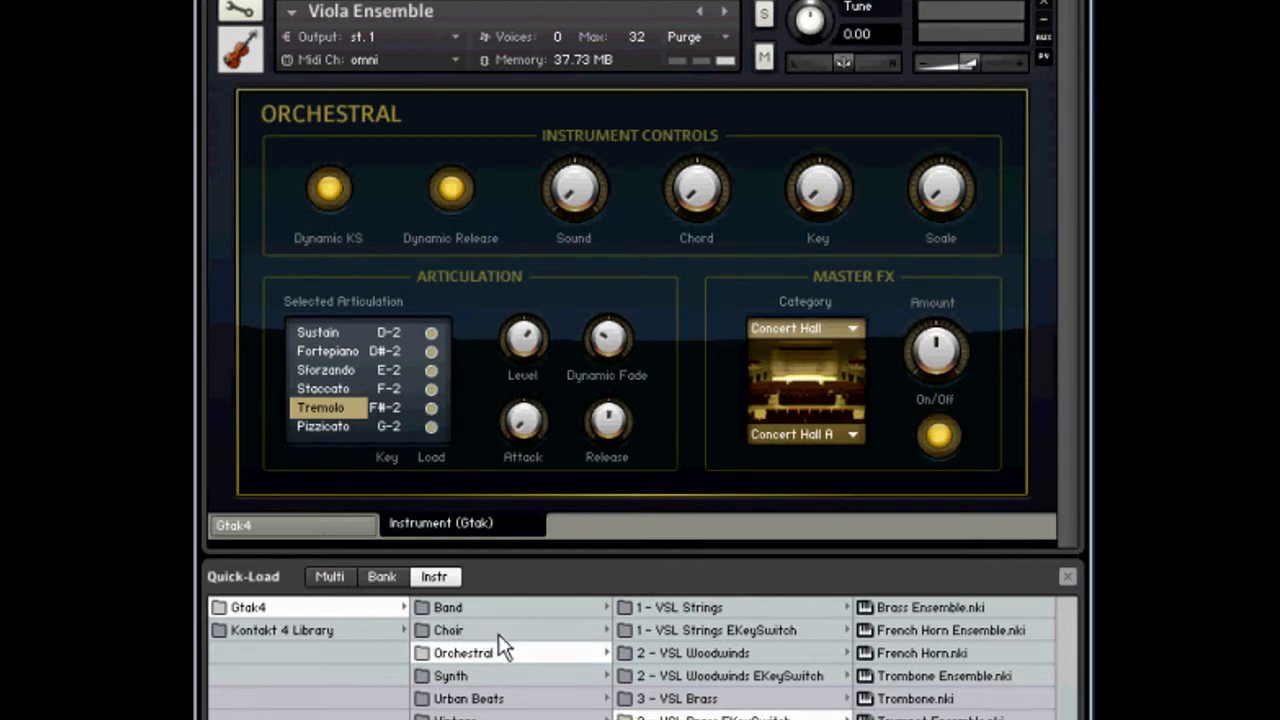
mouse_move(378, 250)
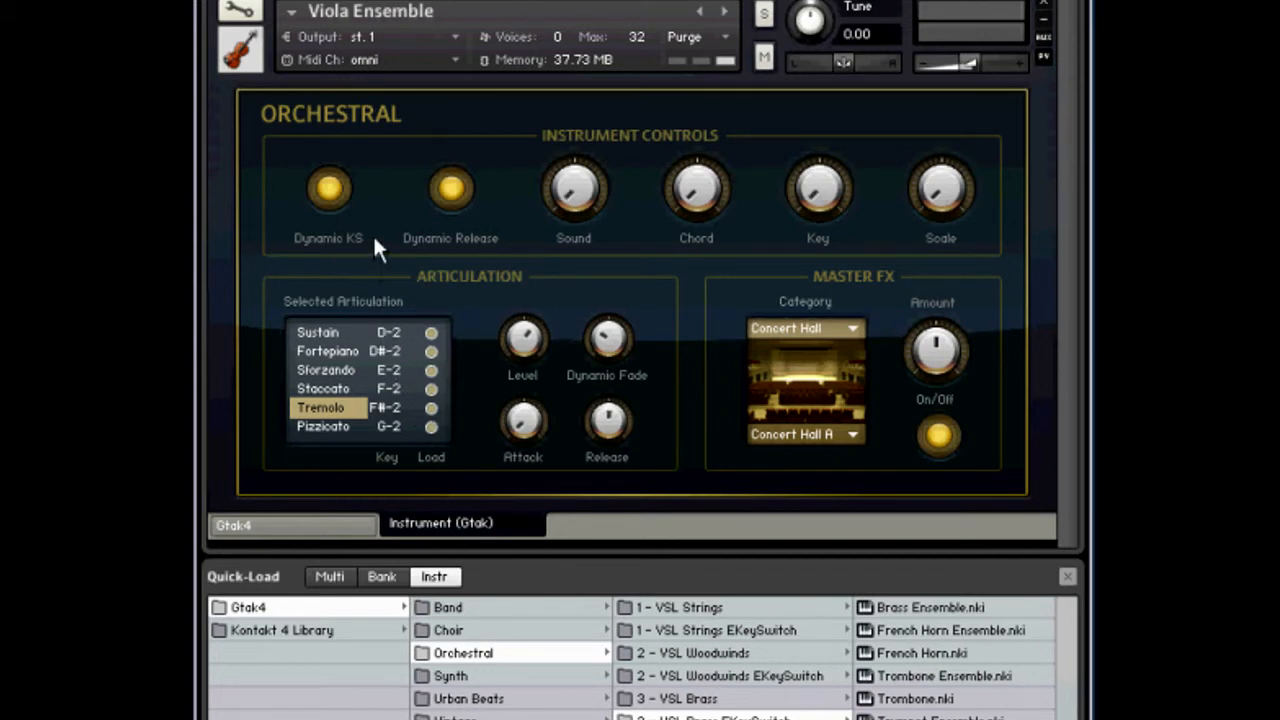
mouse_move(353, 203)
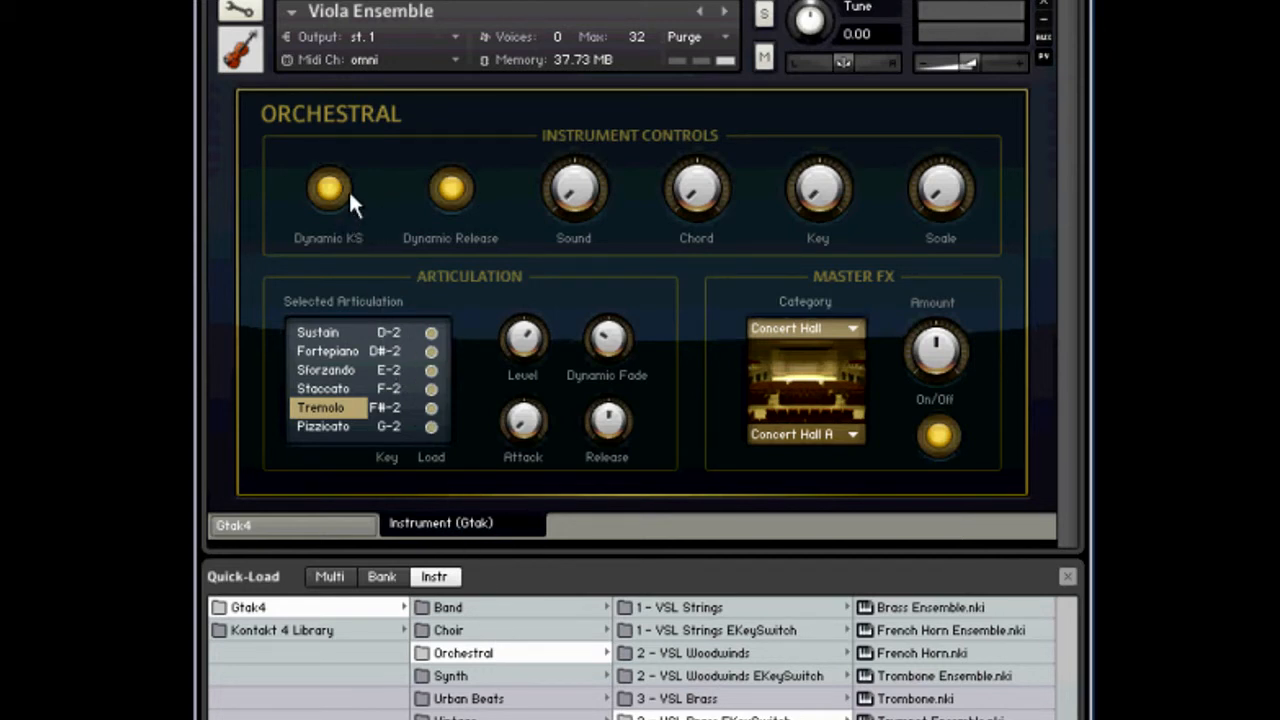
mouse_move(345, 240)
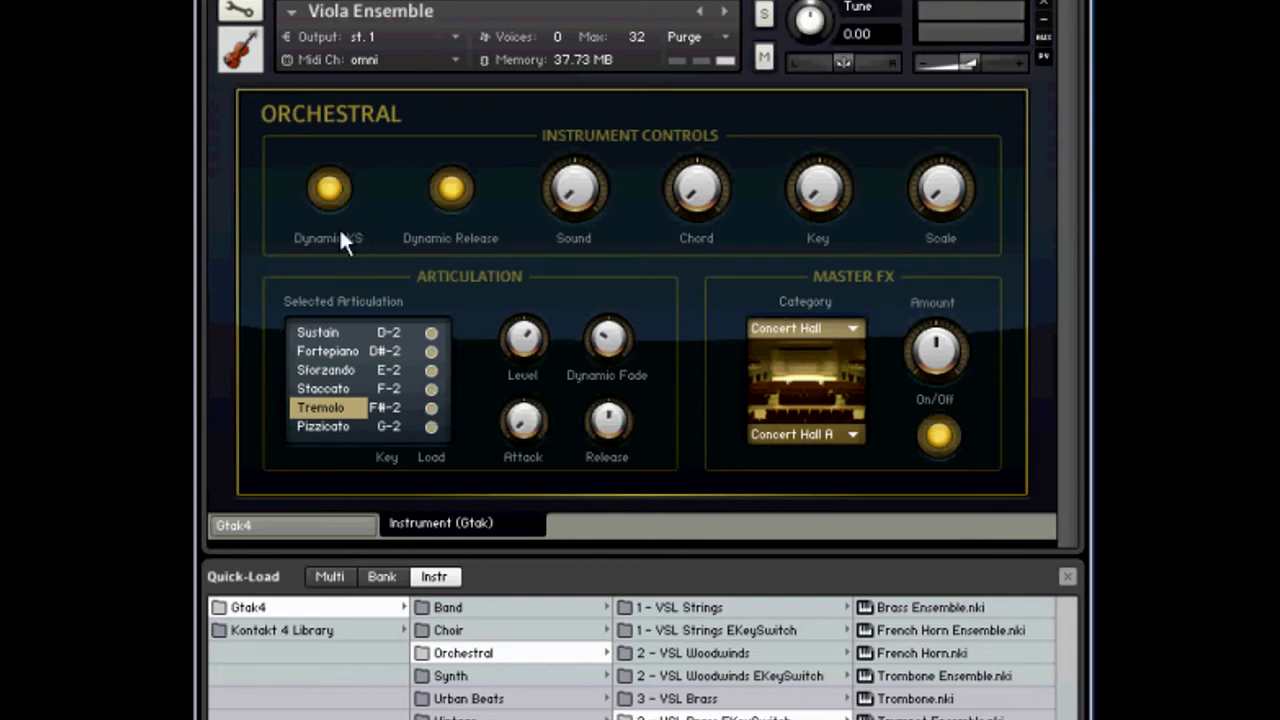